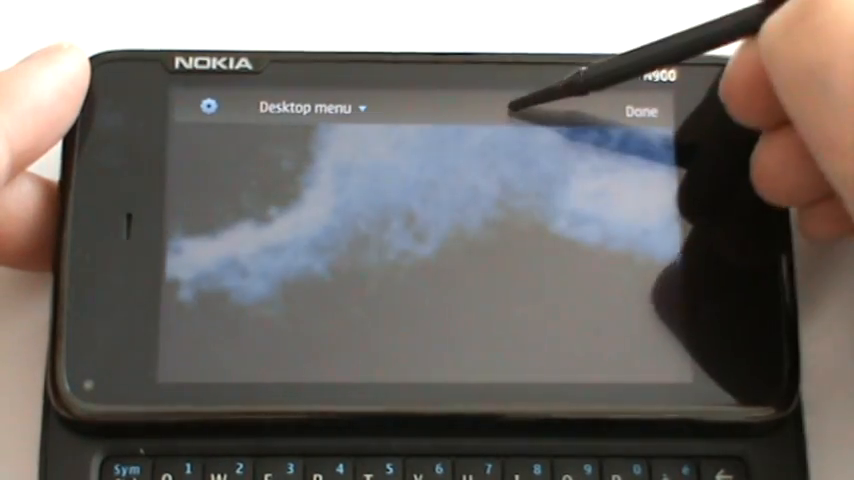
pyautogui.click(324, 108)
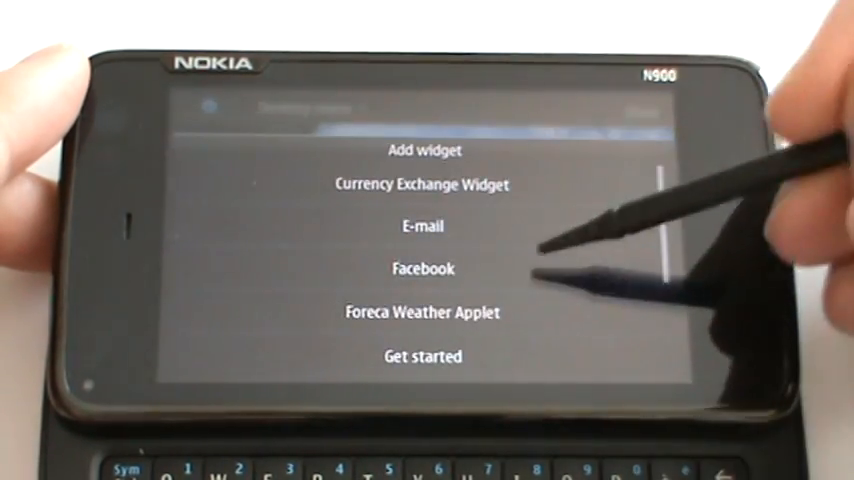
pyautogui.scroll(-3)
pyautogui.write('http://www.reitt')
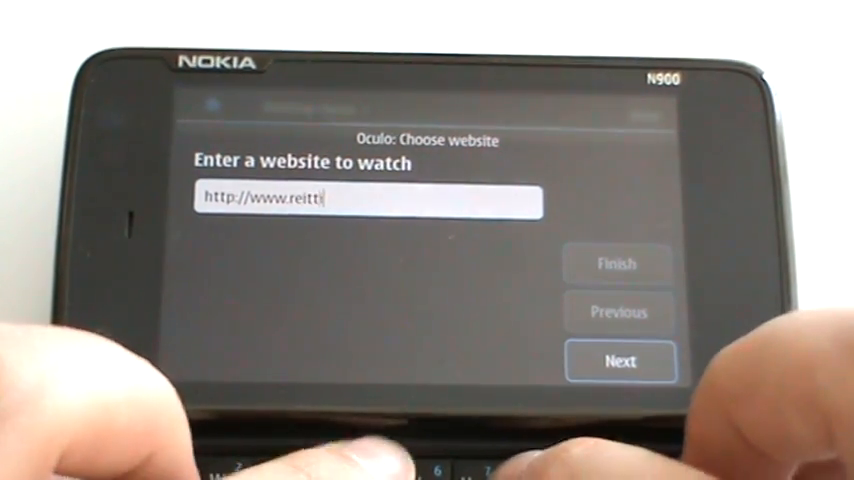
pyautogui.write('iopas.fi')
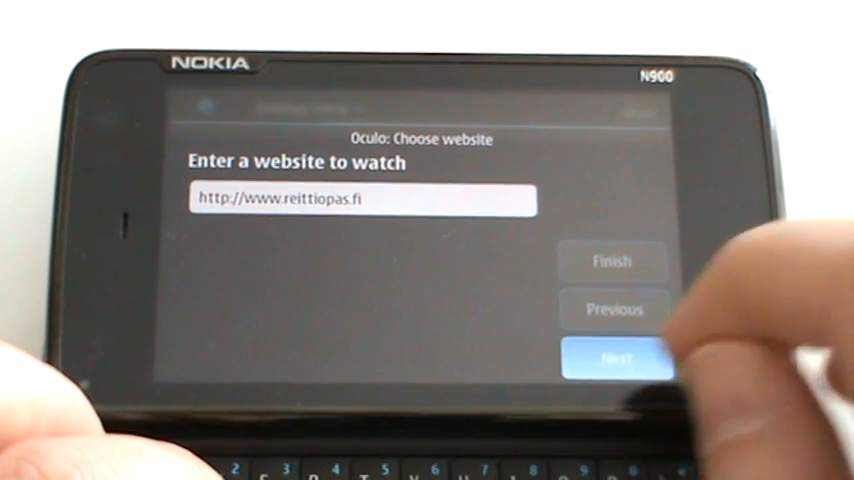
pyautogui.click(620, 360)
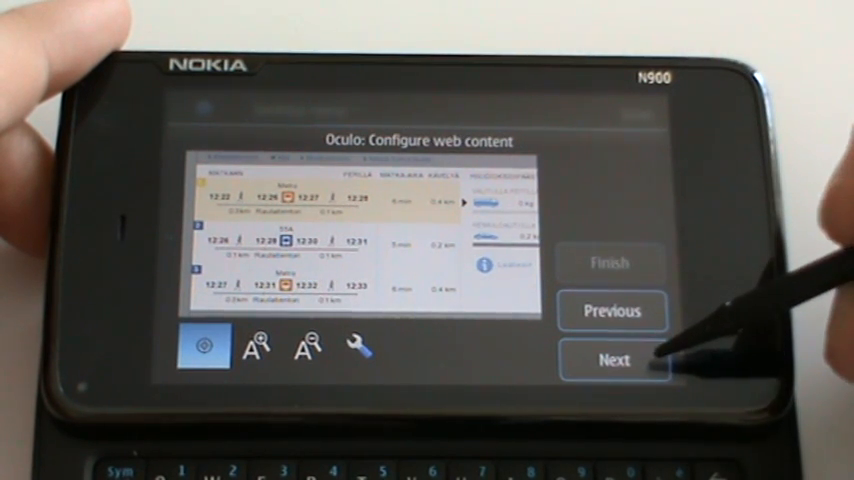
# - Move to the Widget geometry page with the 736 x 232 width and height sliders
pyautogui.click(614, 360)
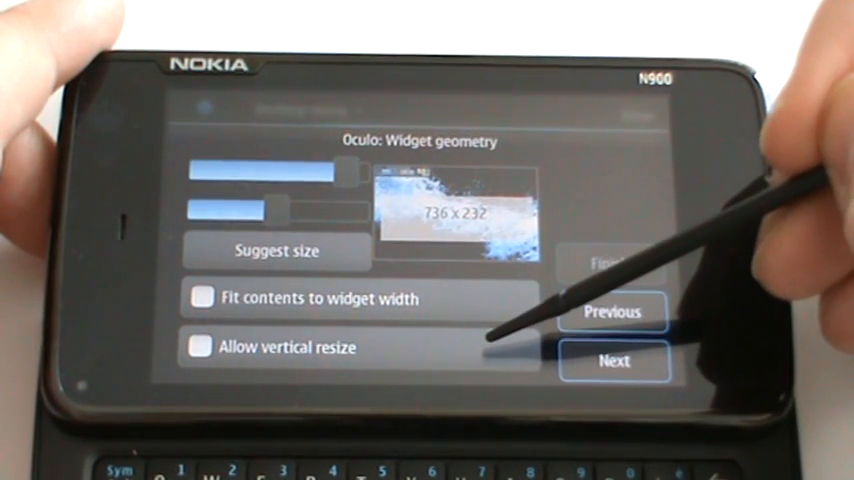
pyautogui.moveTo(510, 340)
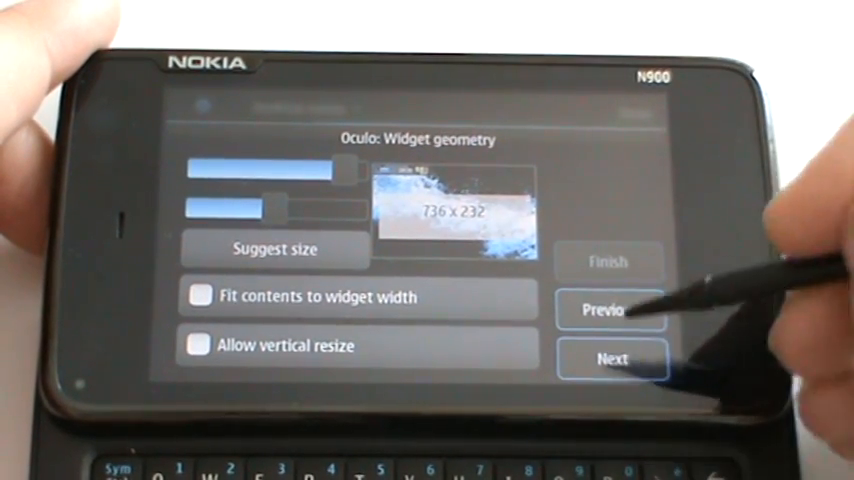
pyautogui.click(612, 358)
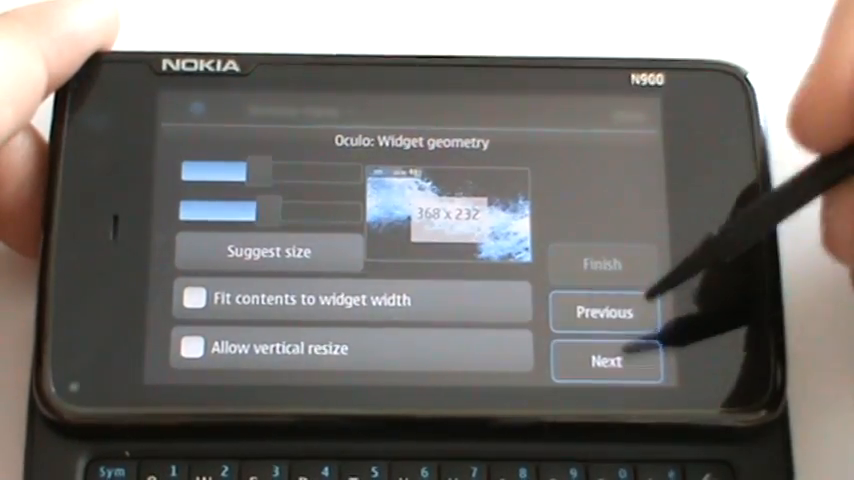
# - Preview and re-narrow the widget until the route table fits at 280 x 232
pyautogui.click(606, 362)
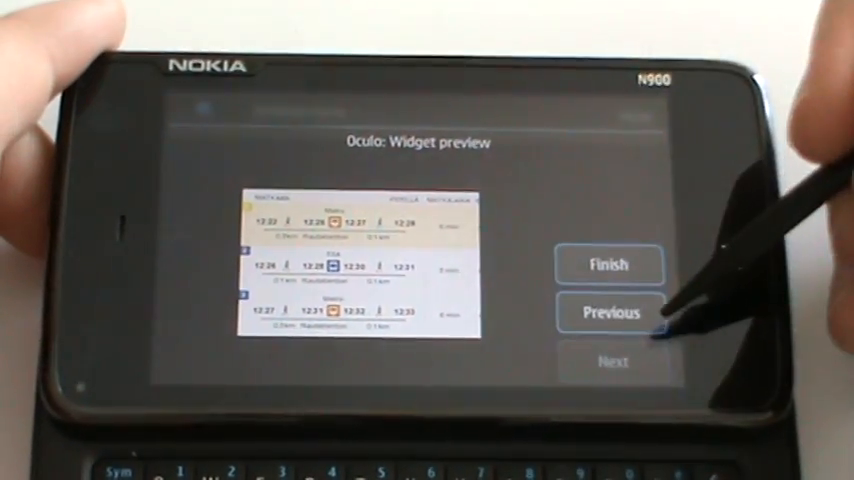
pyautogui.click(610, 312)
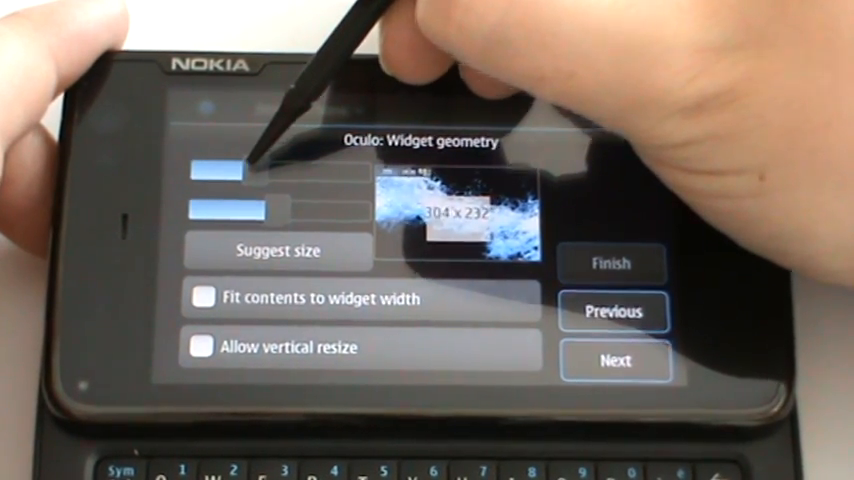
pyautogui.click(616, 360)
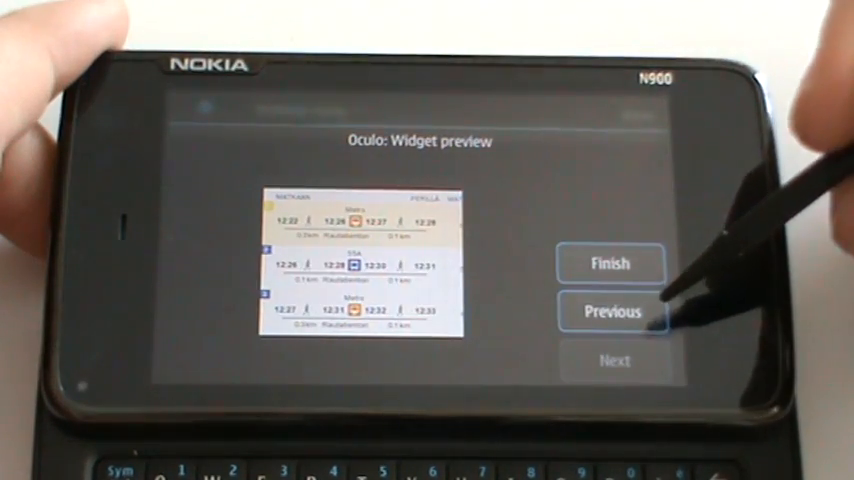
pyautogui.click(612, 312)
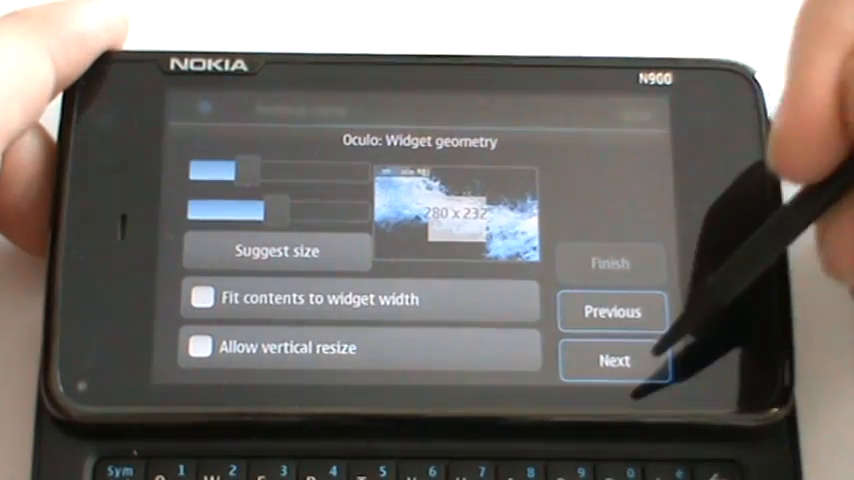
pyautogui.click(614, 360)
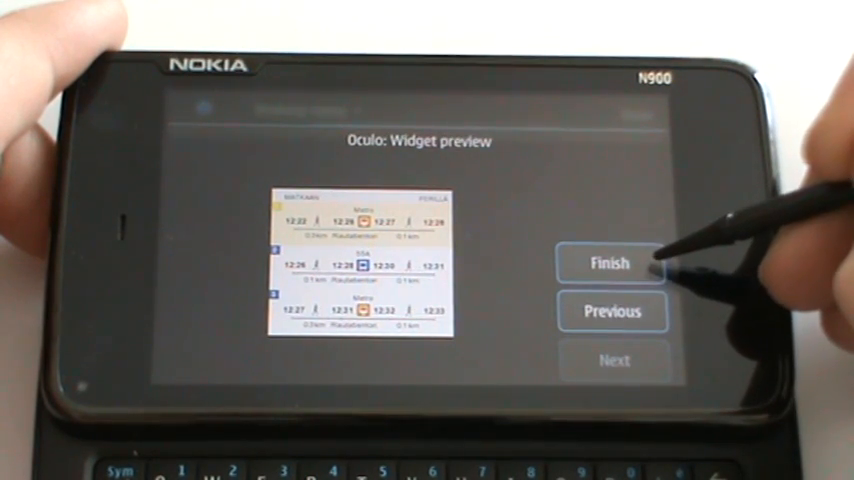
# - Finish setup so the live departures widget loads onto the home screen
pyautogui.click(610, 264)
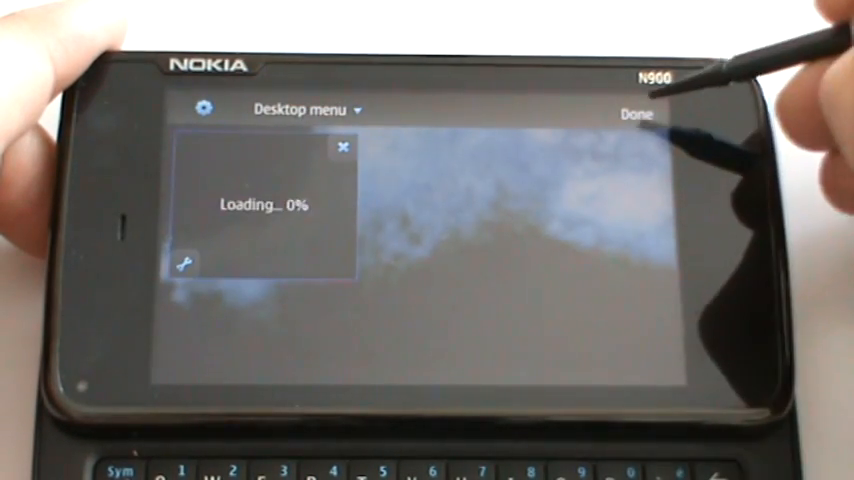
pyautogui.click(636, 112)
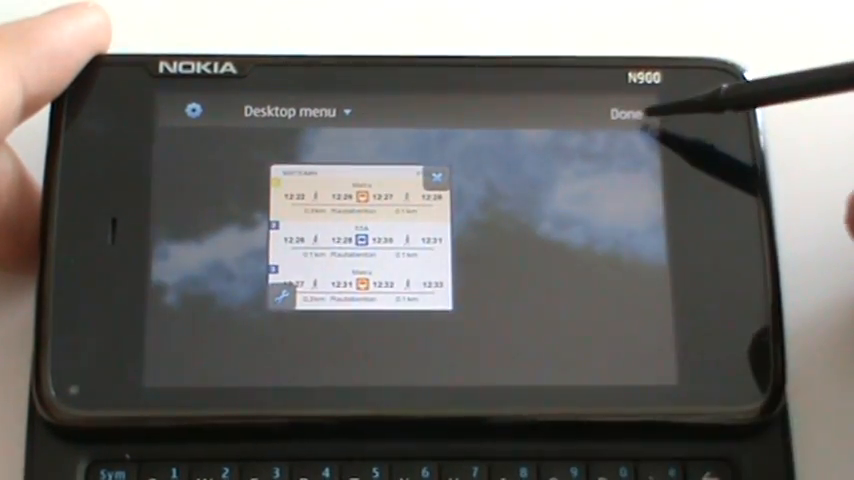
# - Place the route widget below the left web widget and leave desktop edit mode
pyautogui.click(624, 112)
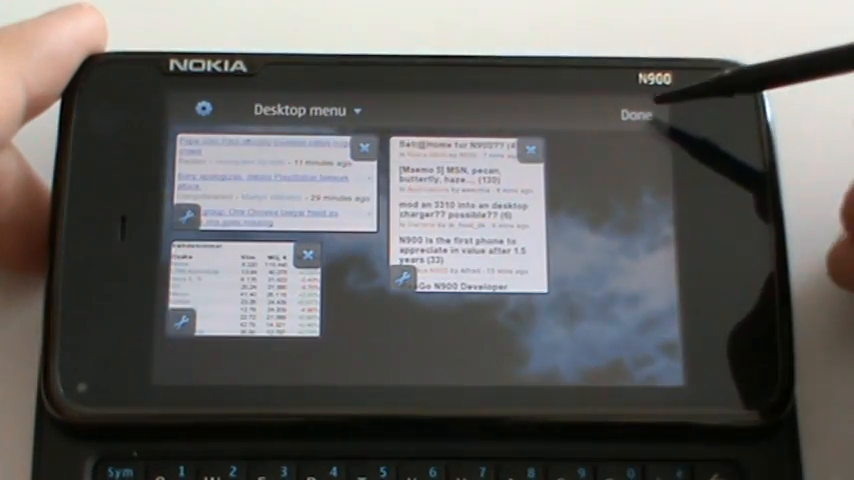
pyautogui.click(636, 114)
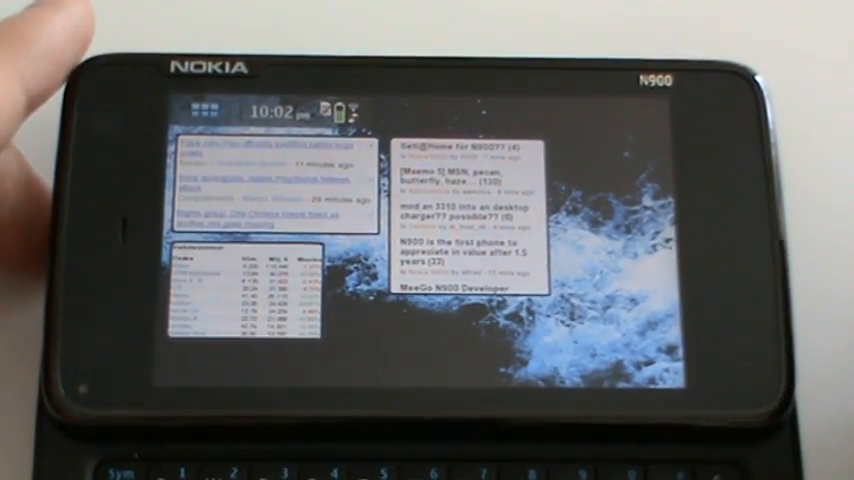